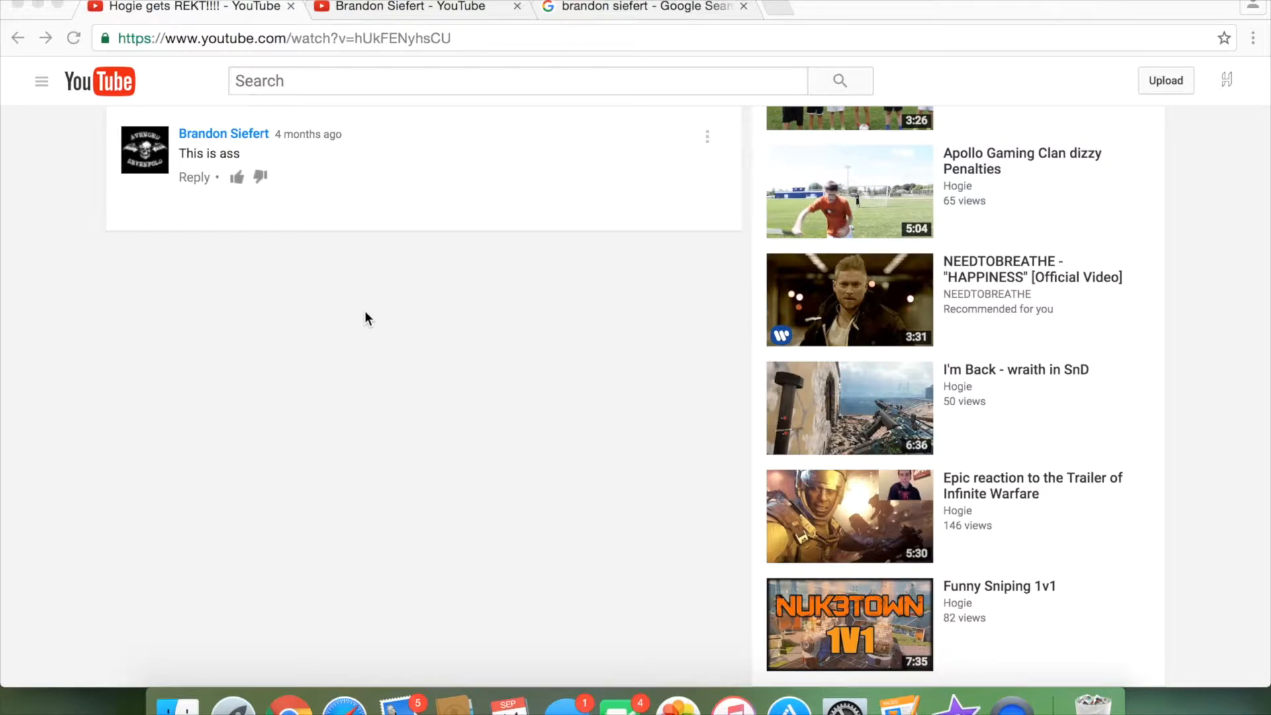
mouse_move(622, 22)
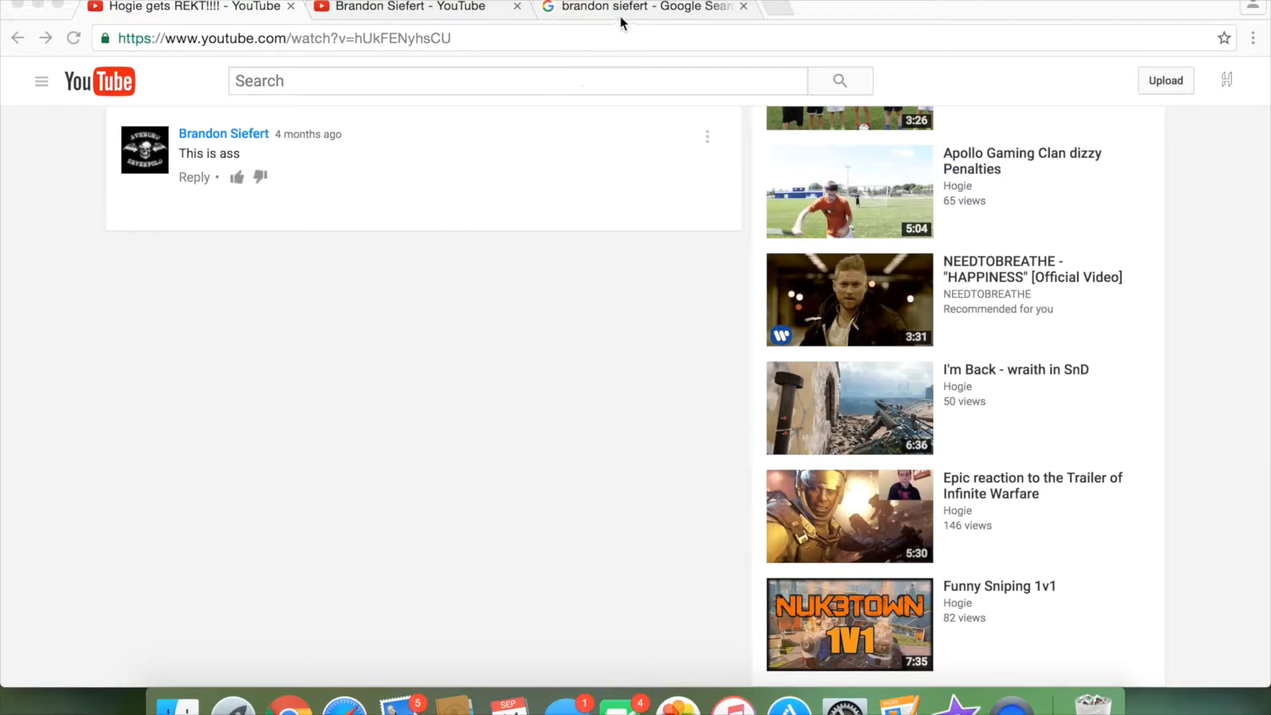
Step: Switch to the tab showing search results for the commenter's name
left_click(640, 8)
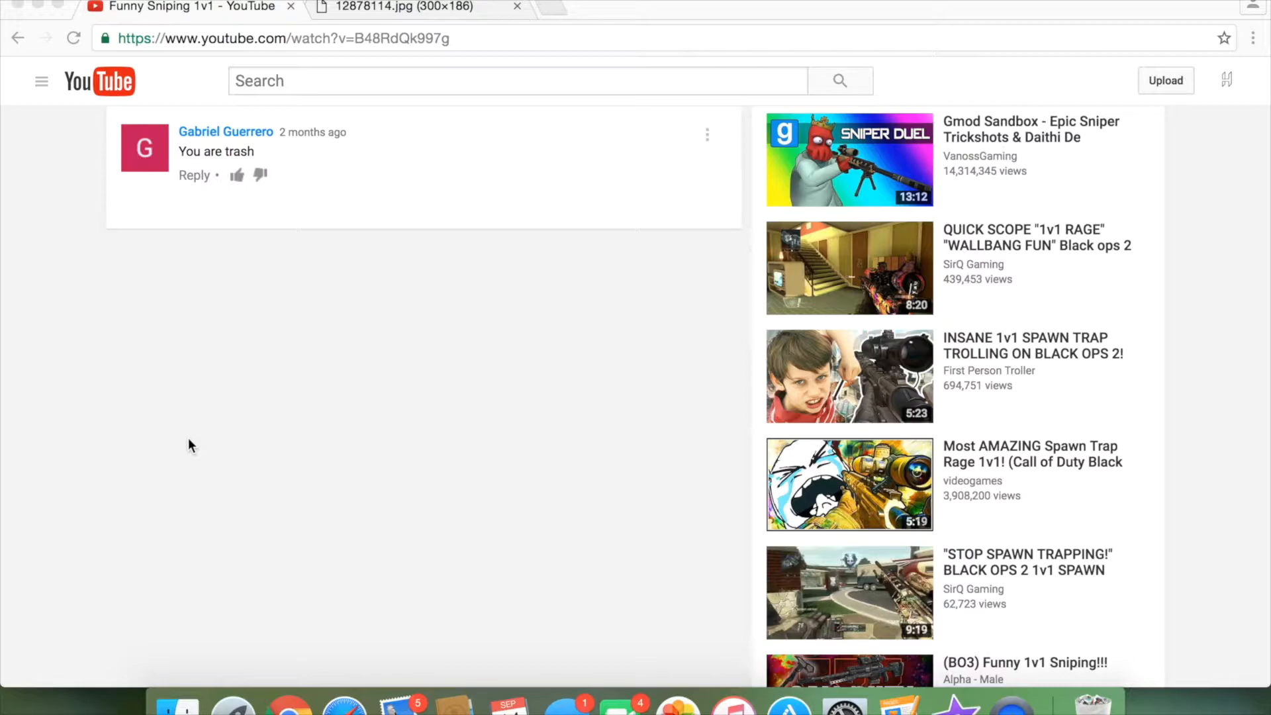
mouse_move(325, 281)
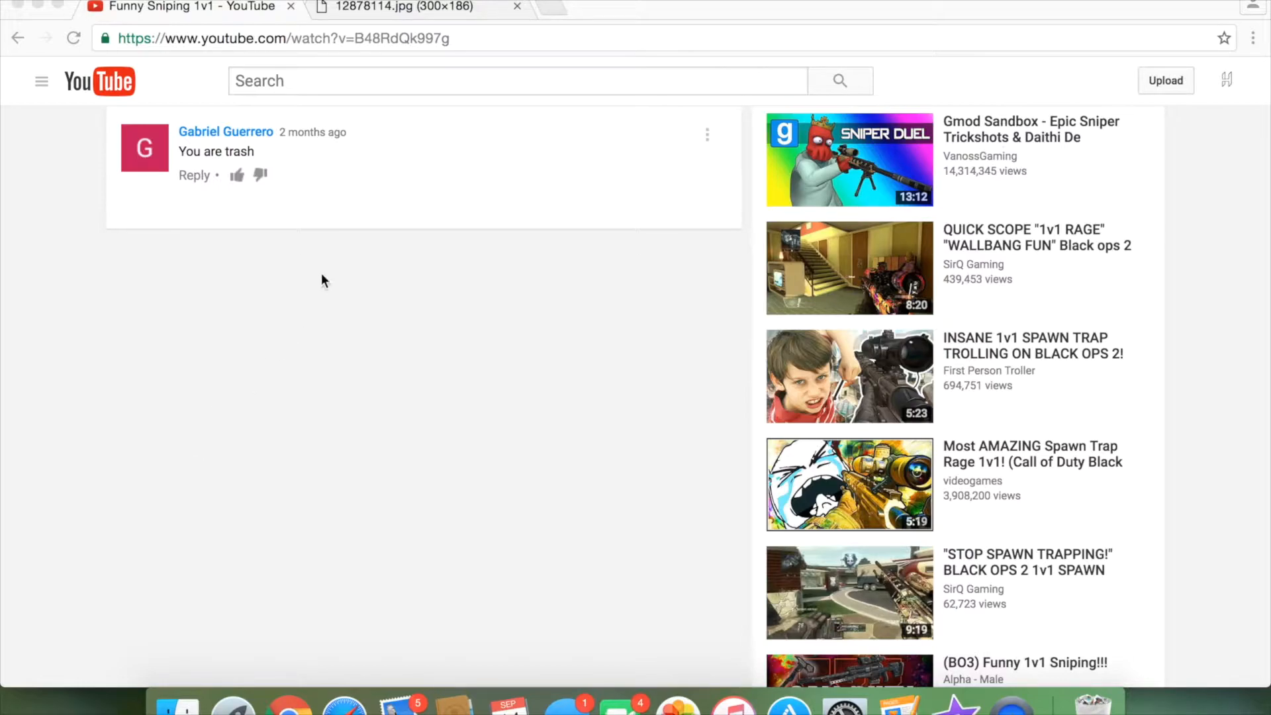
mouse_move(446, 12)
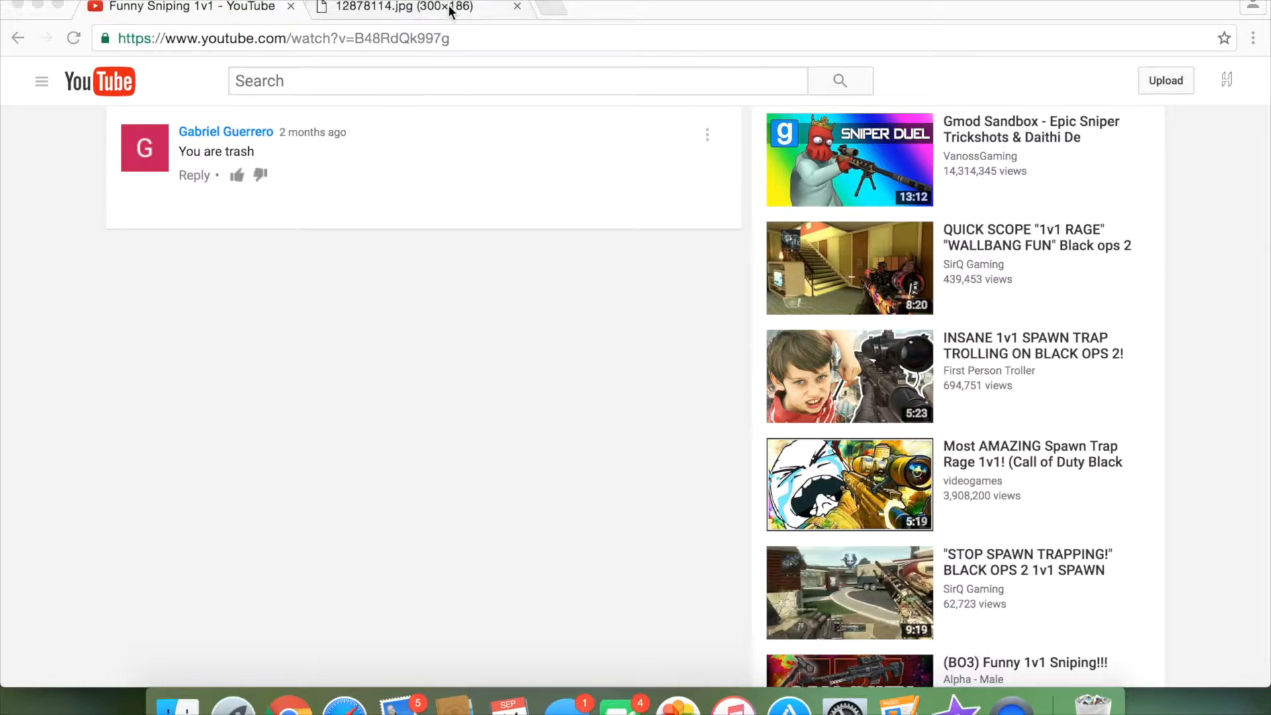
Step: Switch to the 12878114.jpg tab showing the laughing sombrero meme
left_click(416, 7)
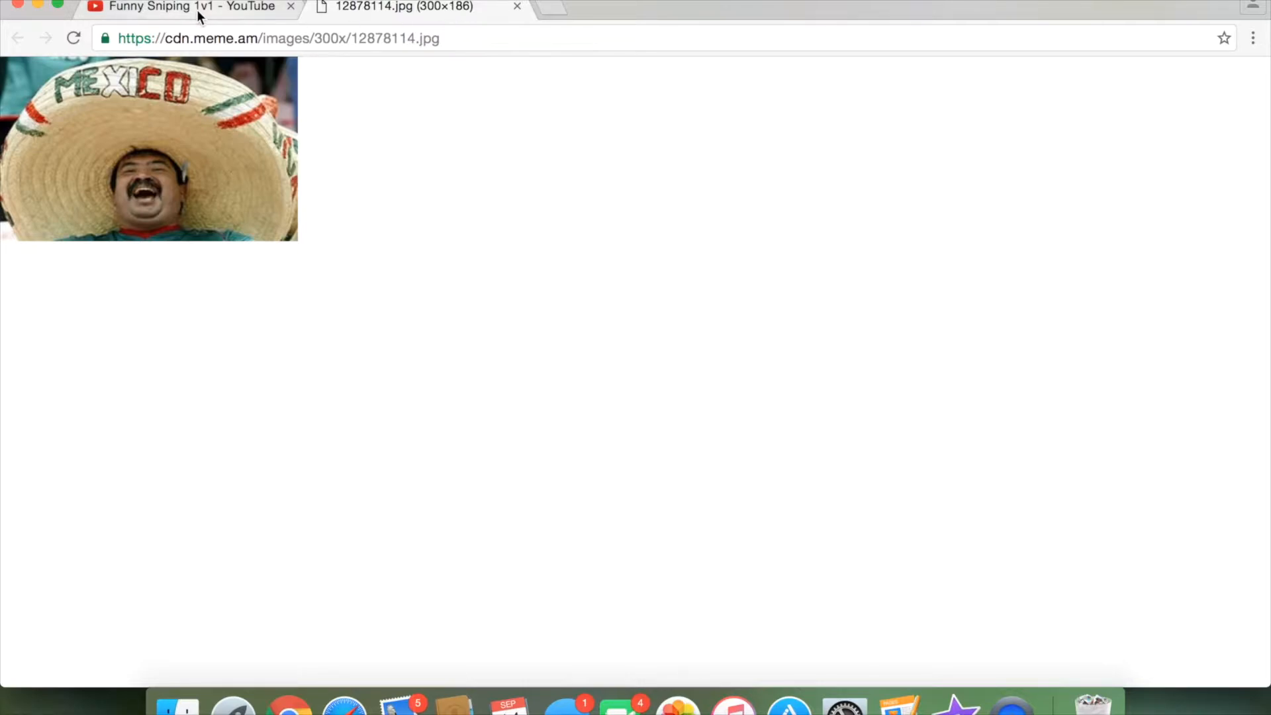
left_click(185, 5)
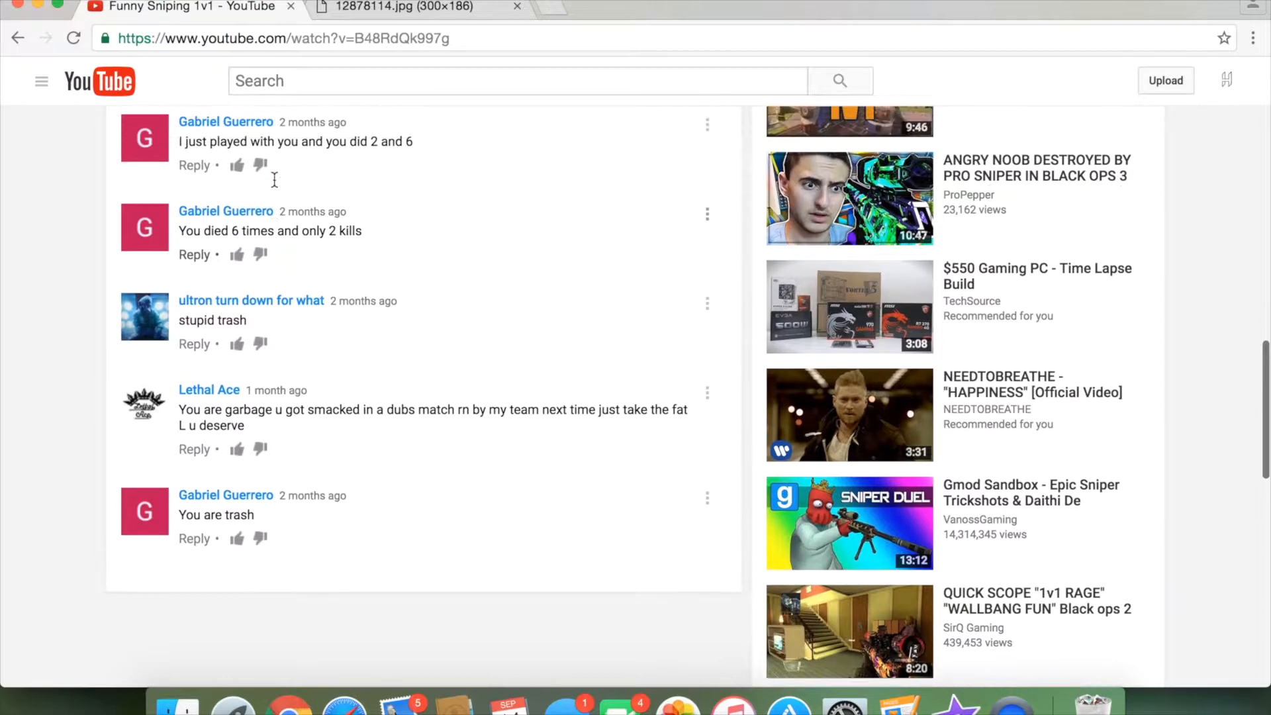
scroll("down", 3)
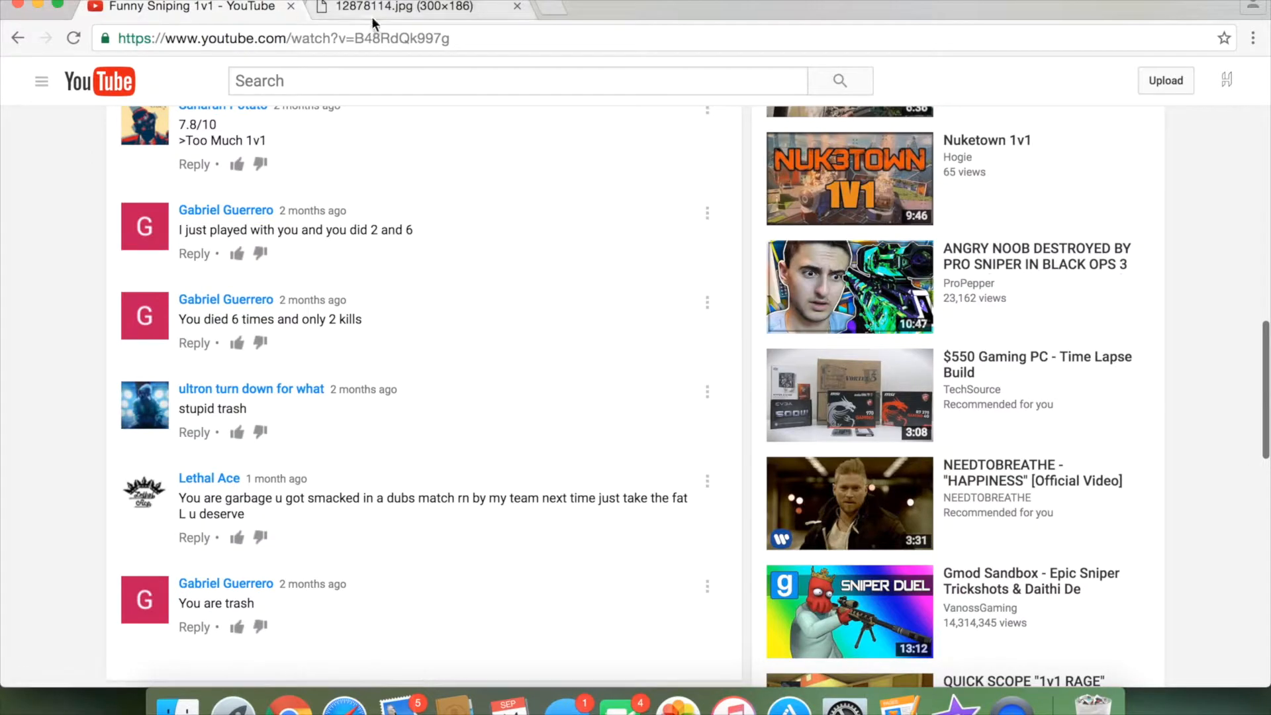
left_click(397, 6)
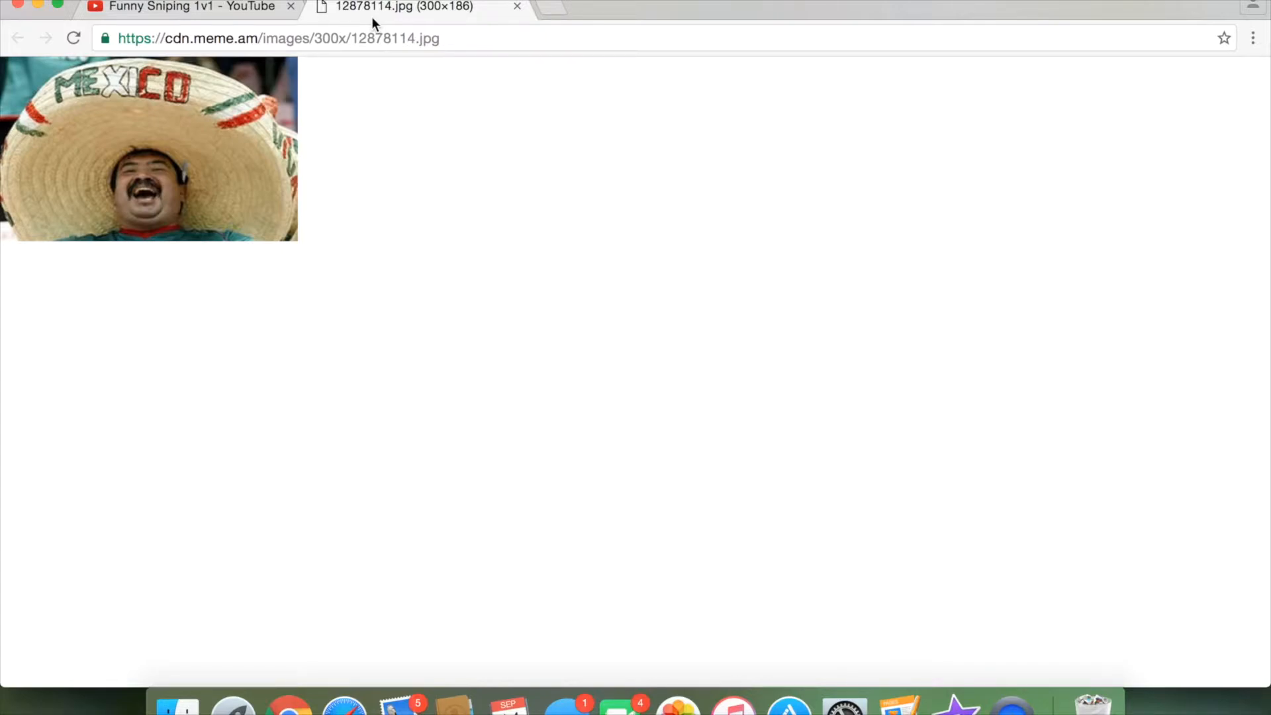
mouse_move(425, 38)
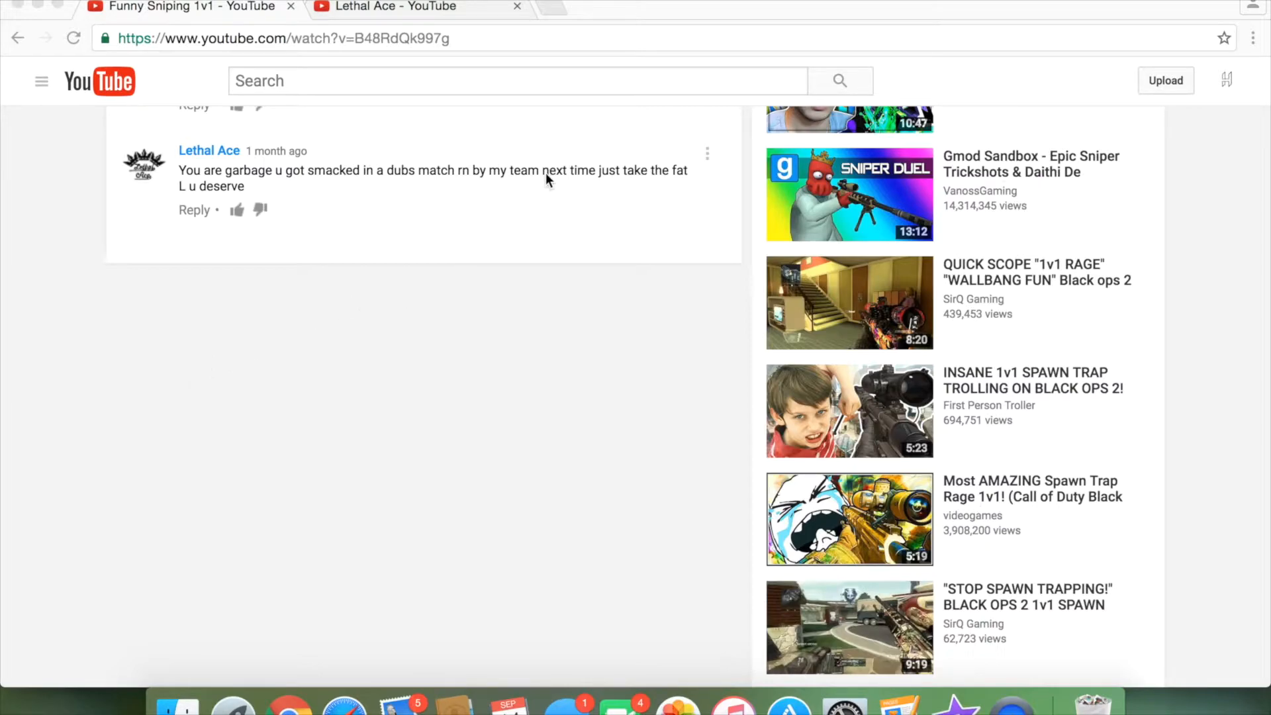
mouse_move(525, 227)
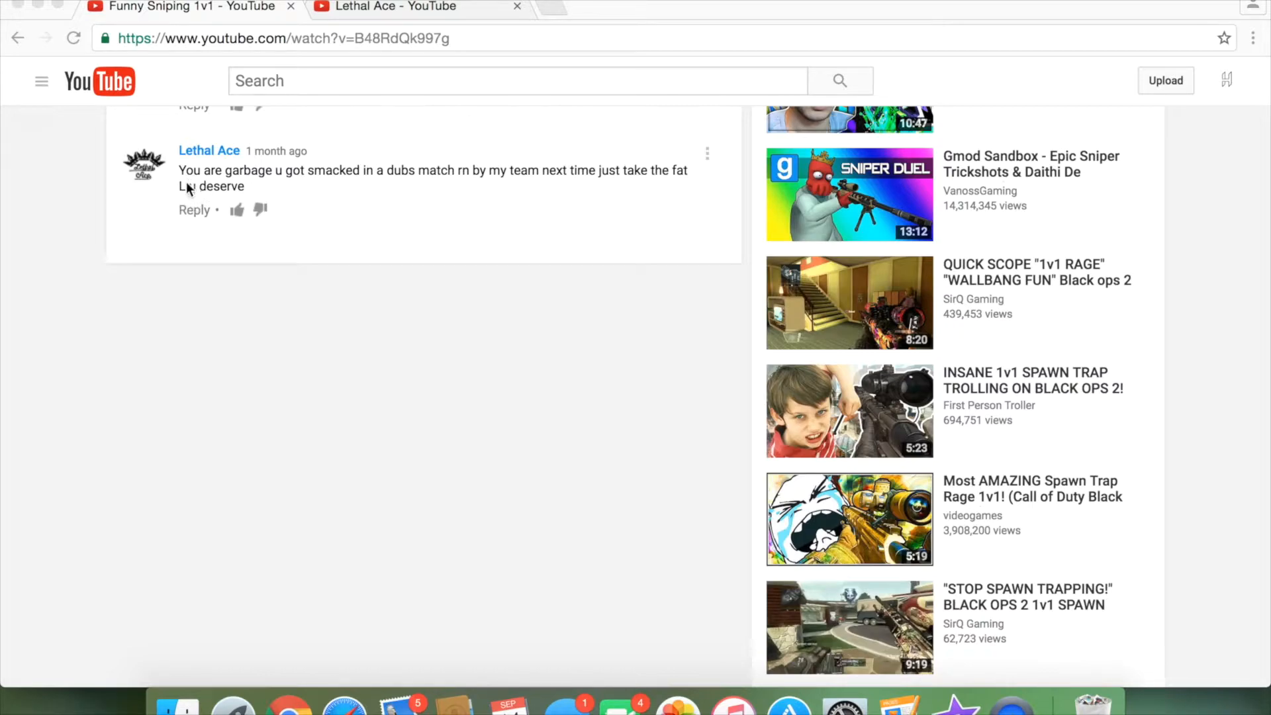
mouse_move(185, 179)
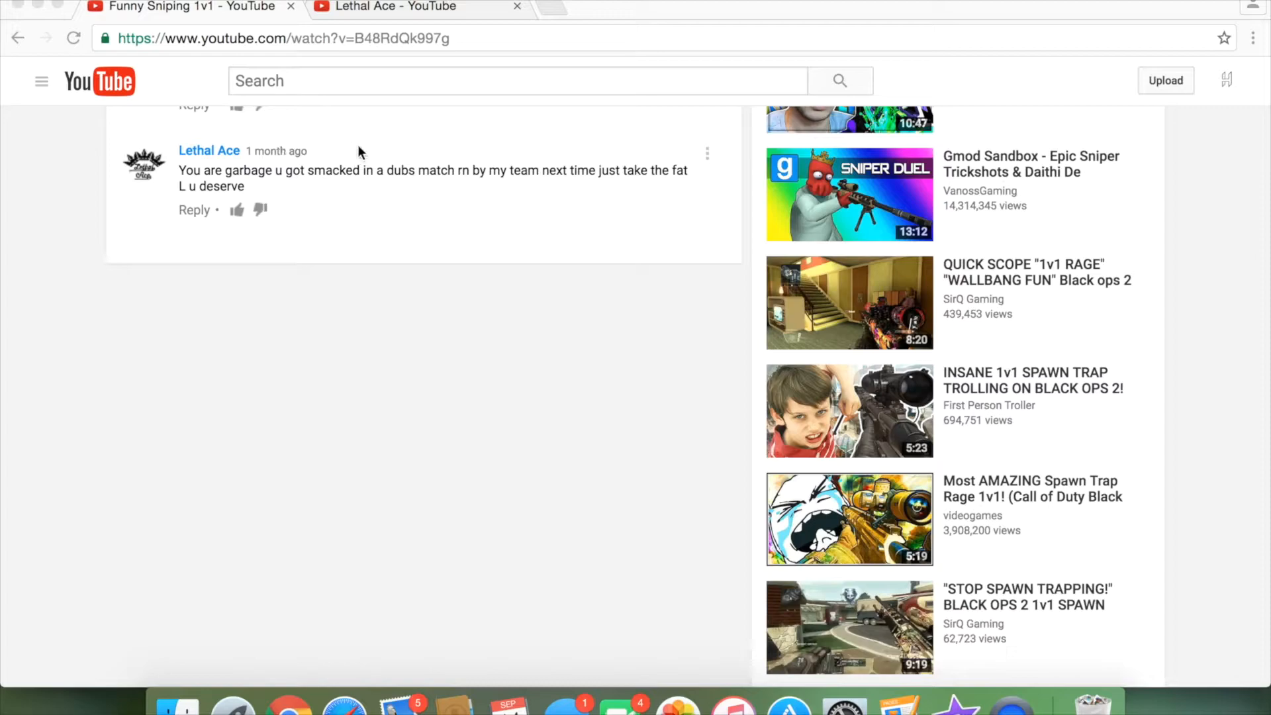
Step: Open the Lethal Ace channel and advance its Uploads shelf to older videos like G-Fuel Unboxing
left_click(208, 151)
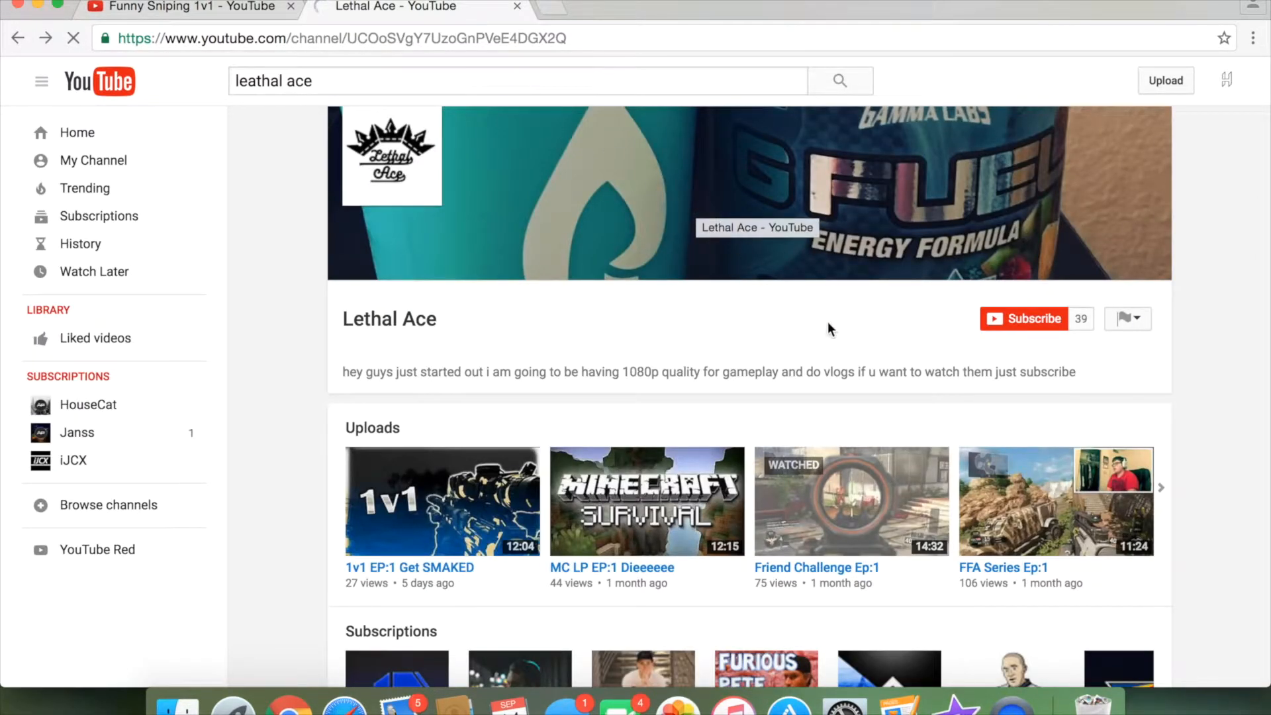
scroll("down", 3)
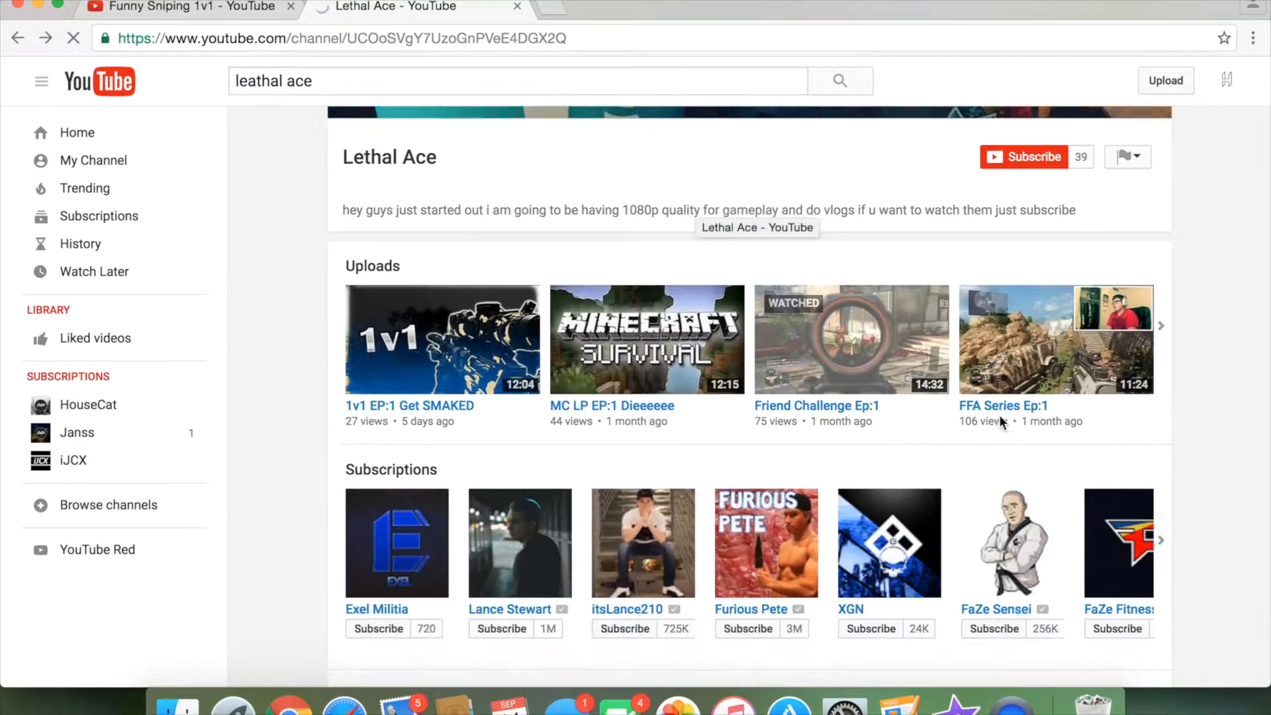
scroll("down", 3)
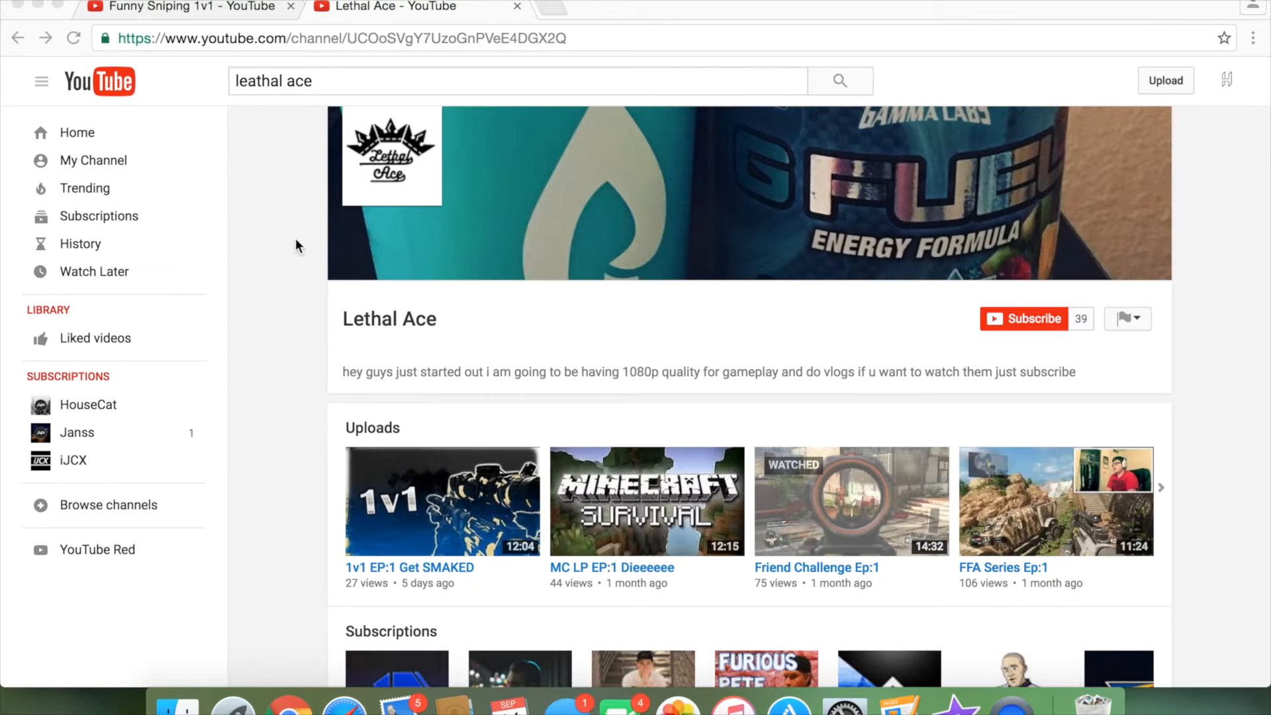
mouse_move(1145, 521)
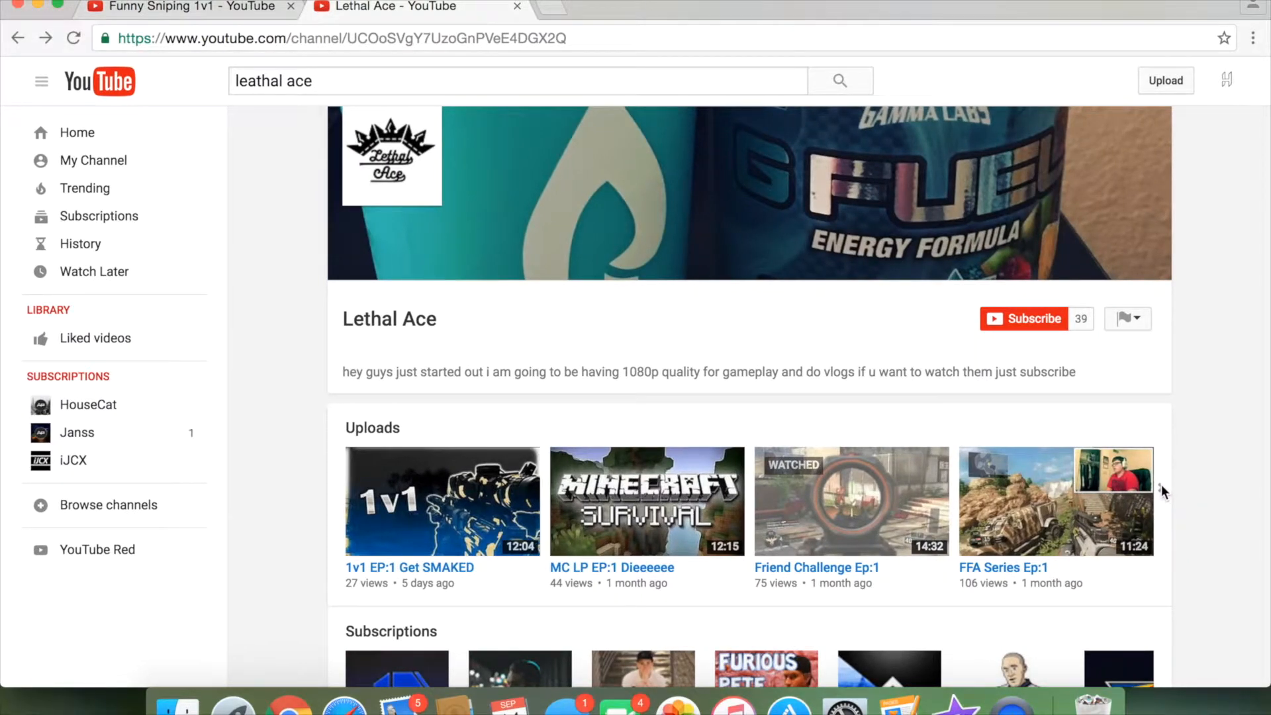
mouse_move(1164, 497)
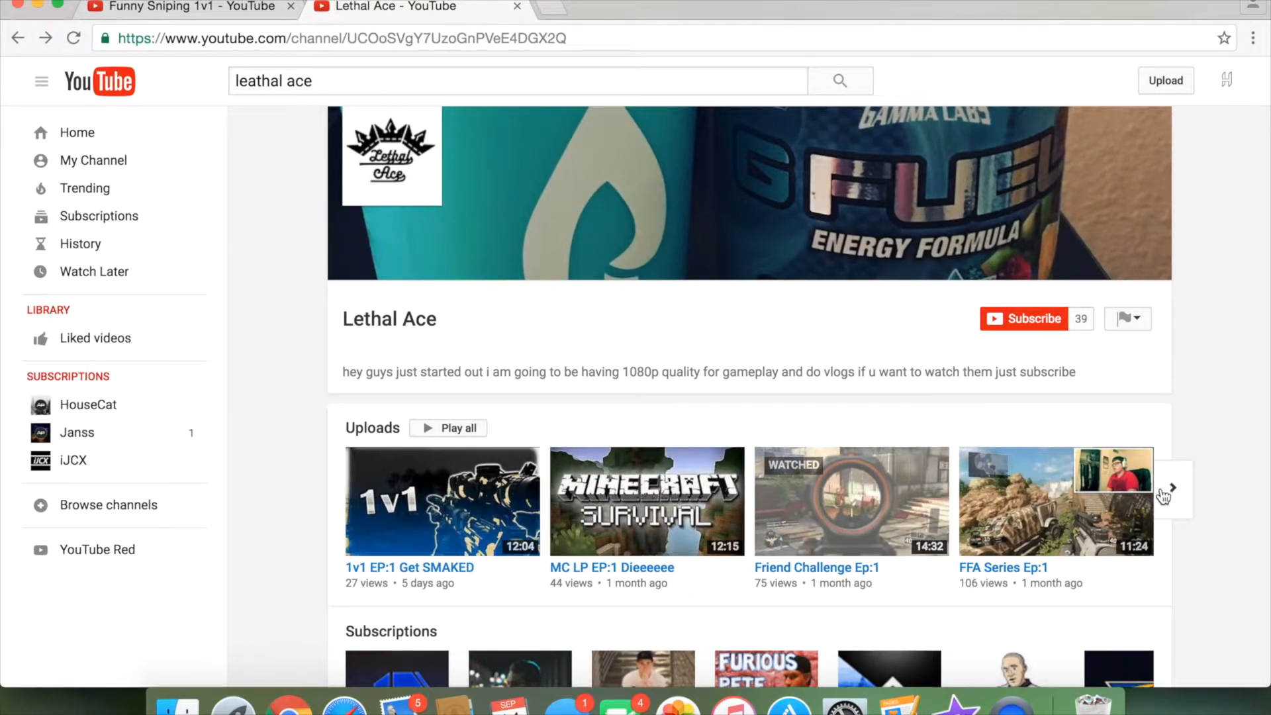
left_click(1174, 489)
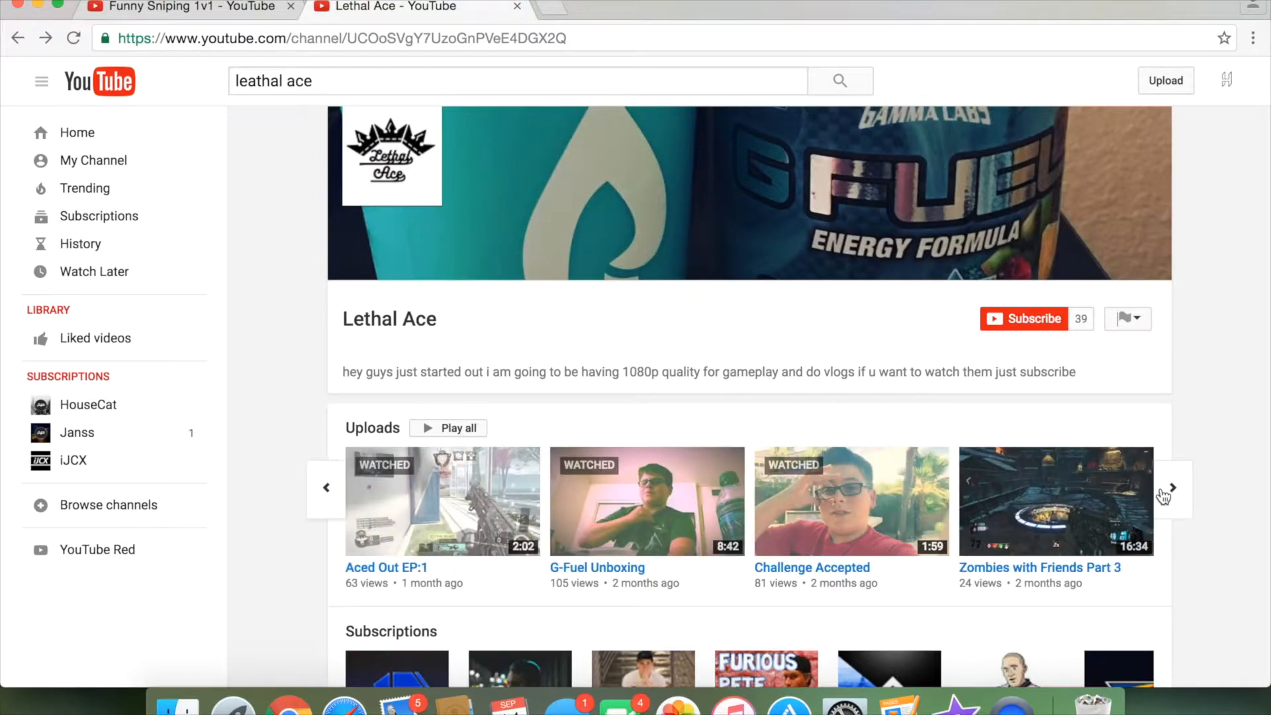